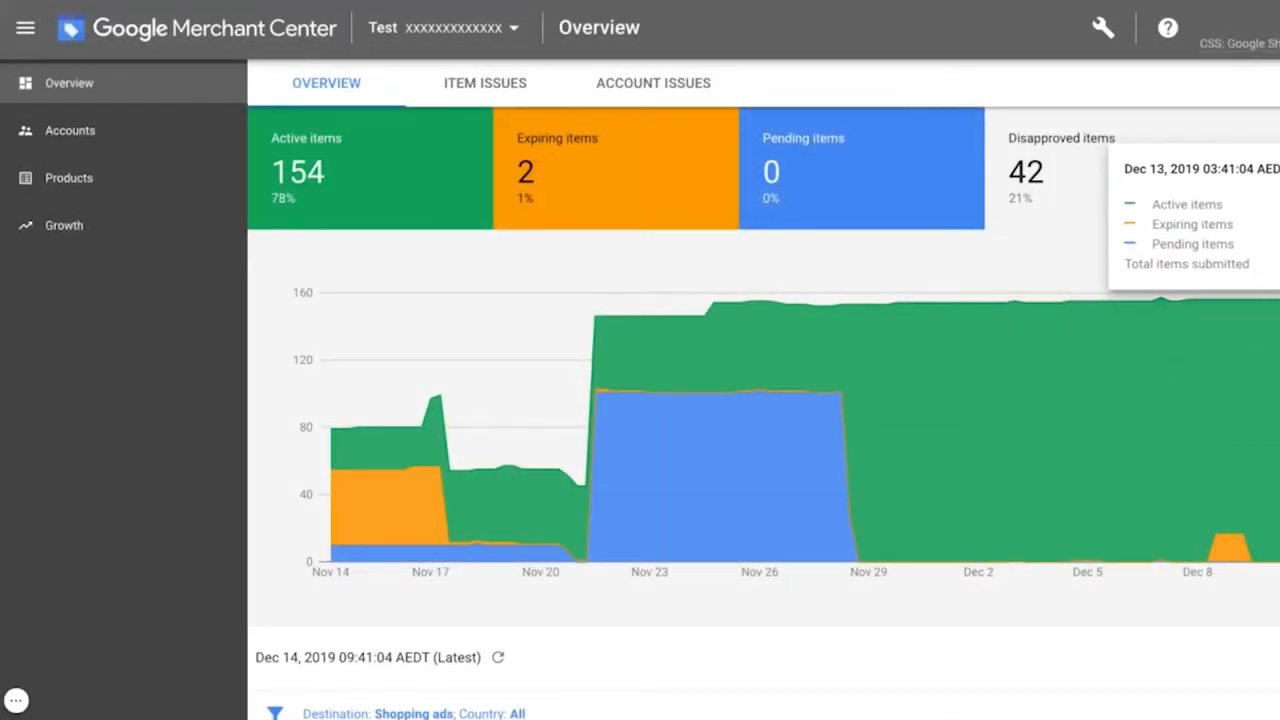
pyautogui.moveTo(1125, 625)
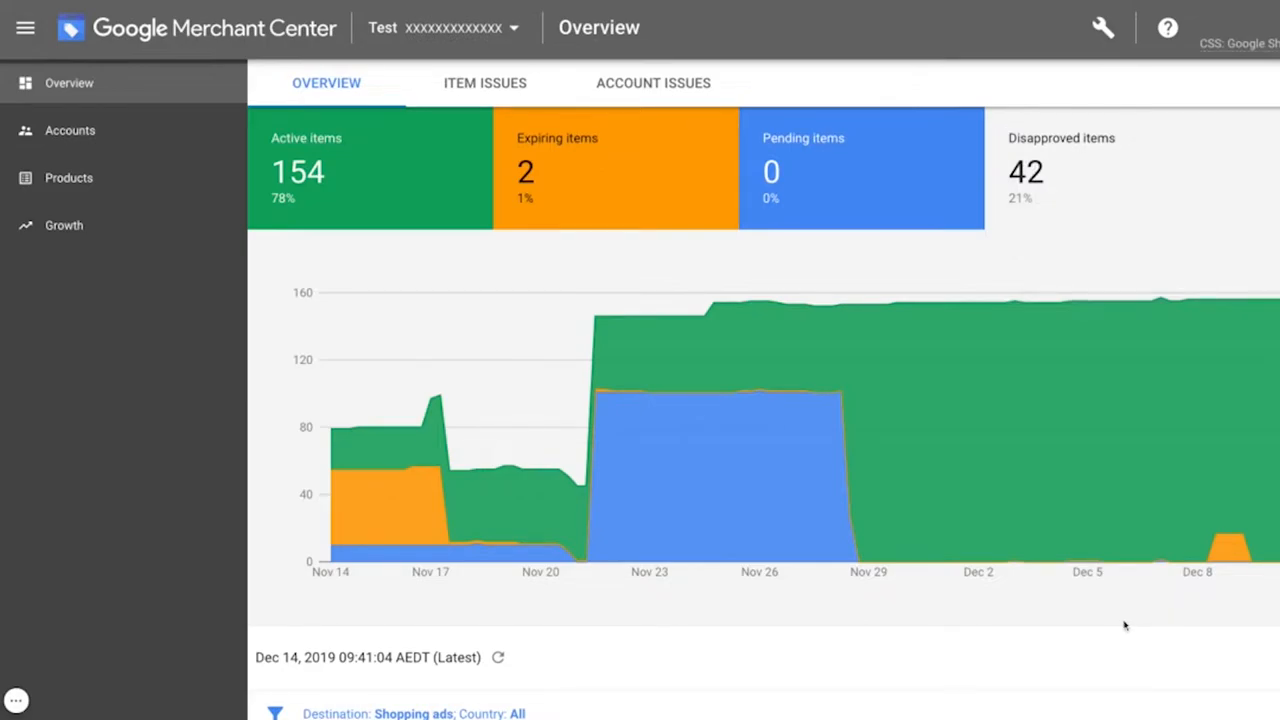
pyautogui.moveTo(143, 198)
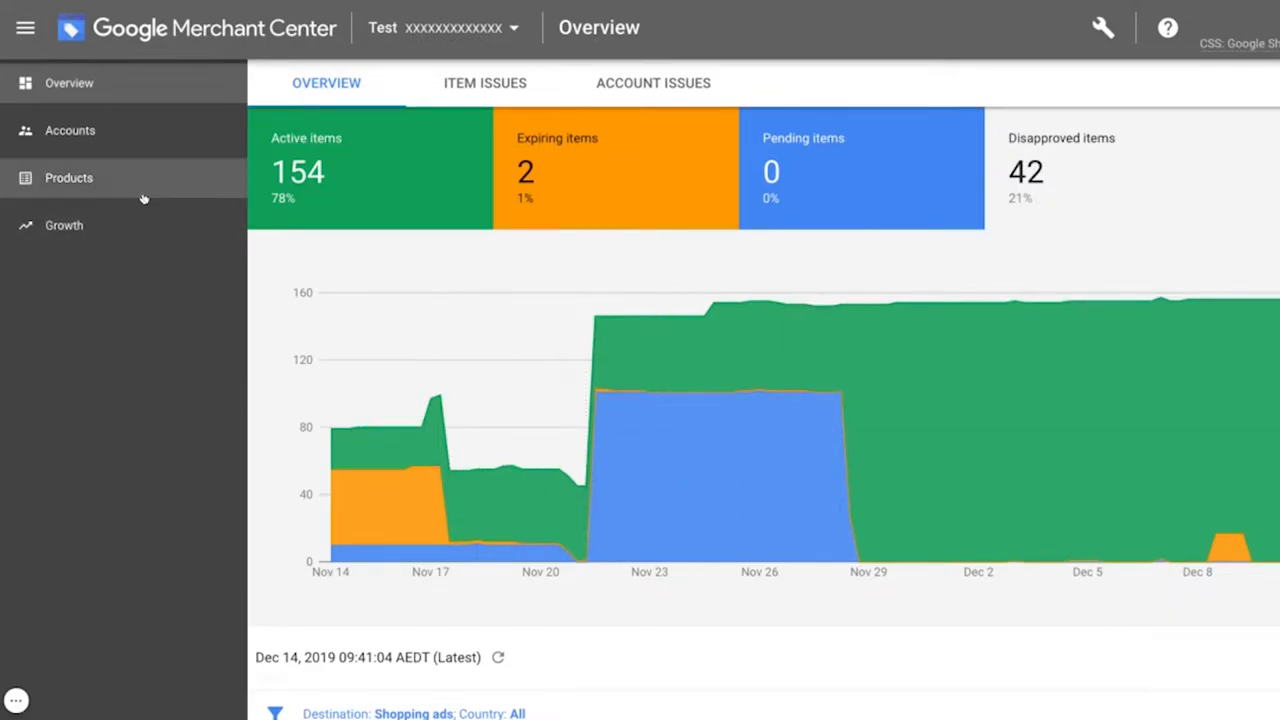
# Navigate from Products to the Growth opportunities page in Merchant Center
pyautogui.click(68, 177)
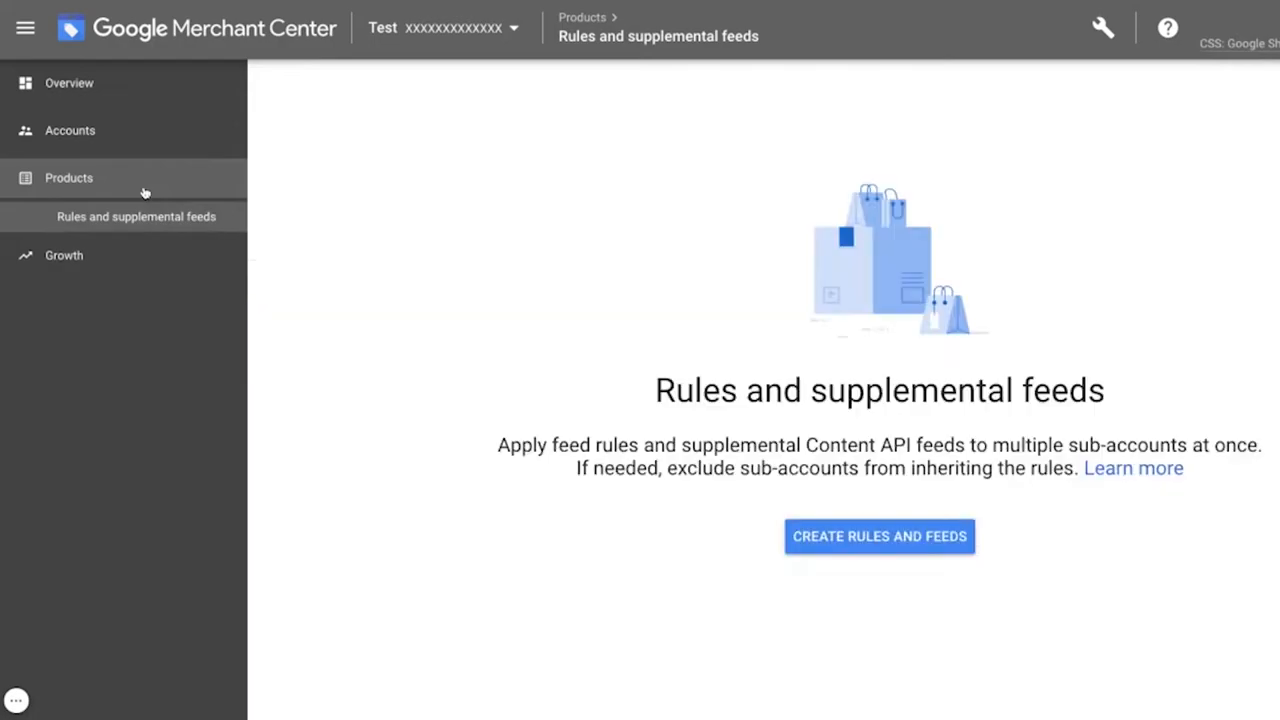
pyautogui.moveTo(147, 254)
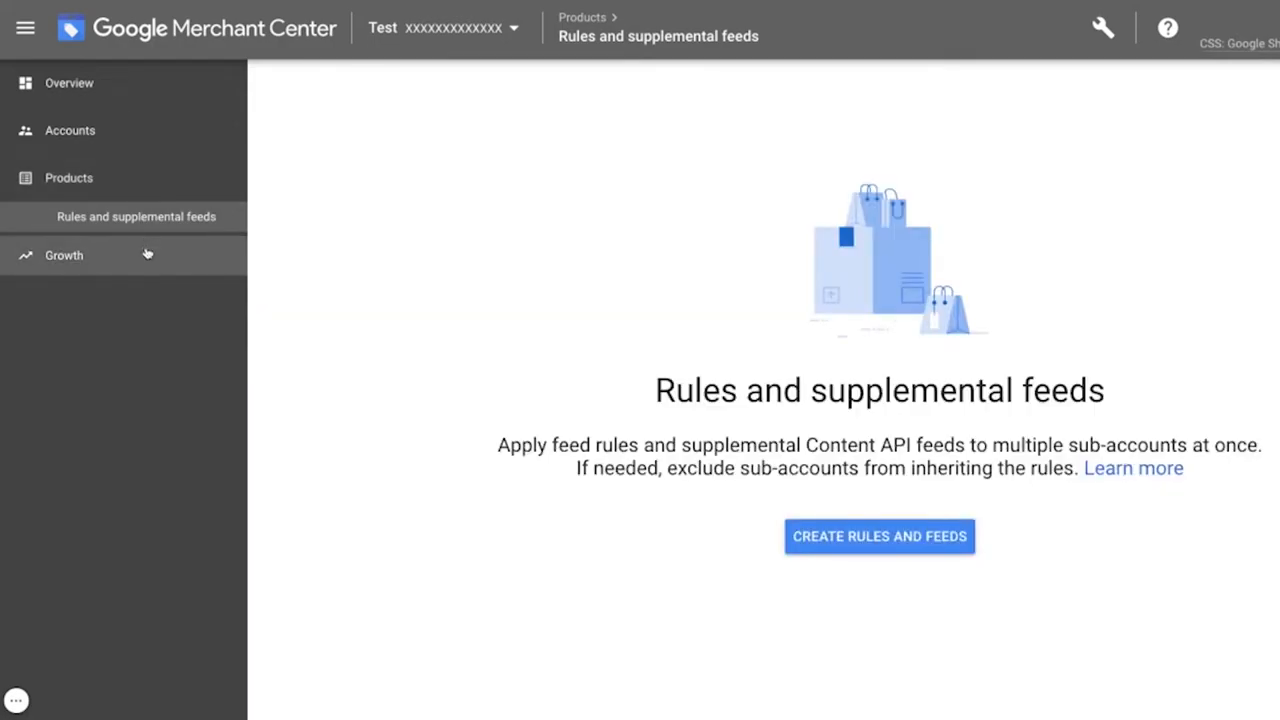
pyautogui.click(64, 254)
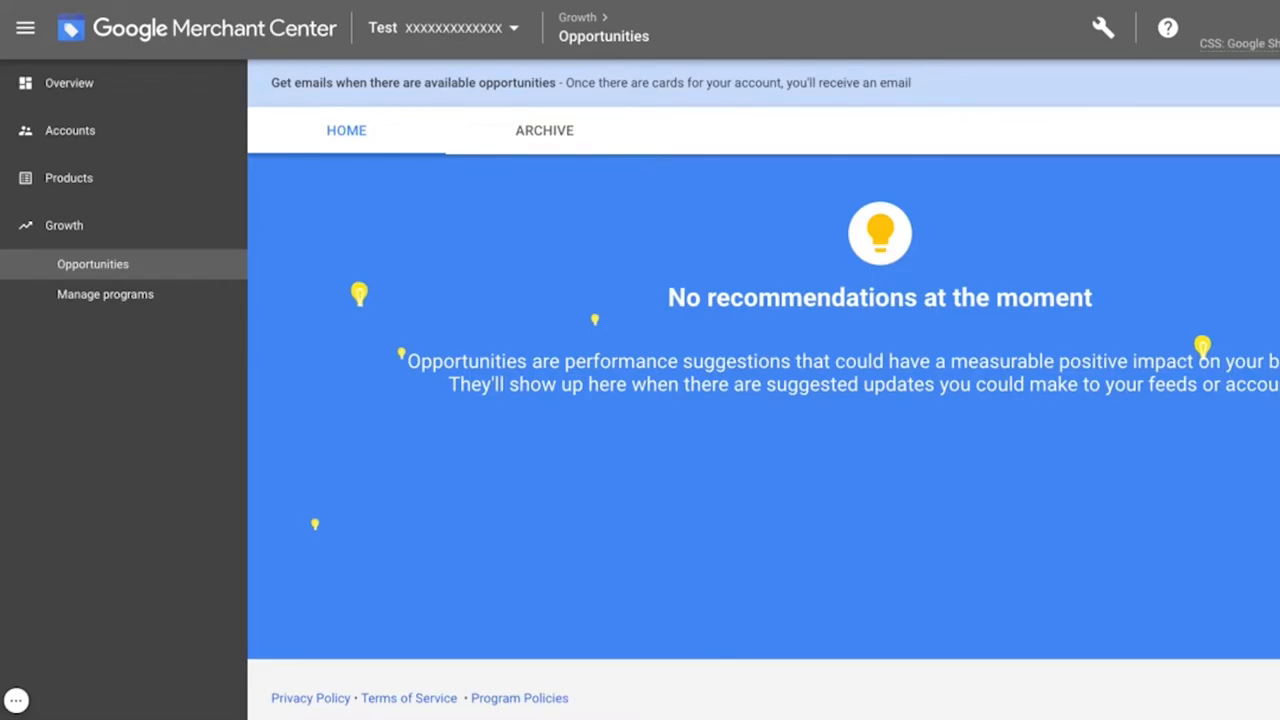
pyautogui.click(105, 294)
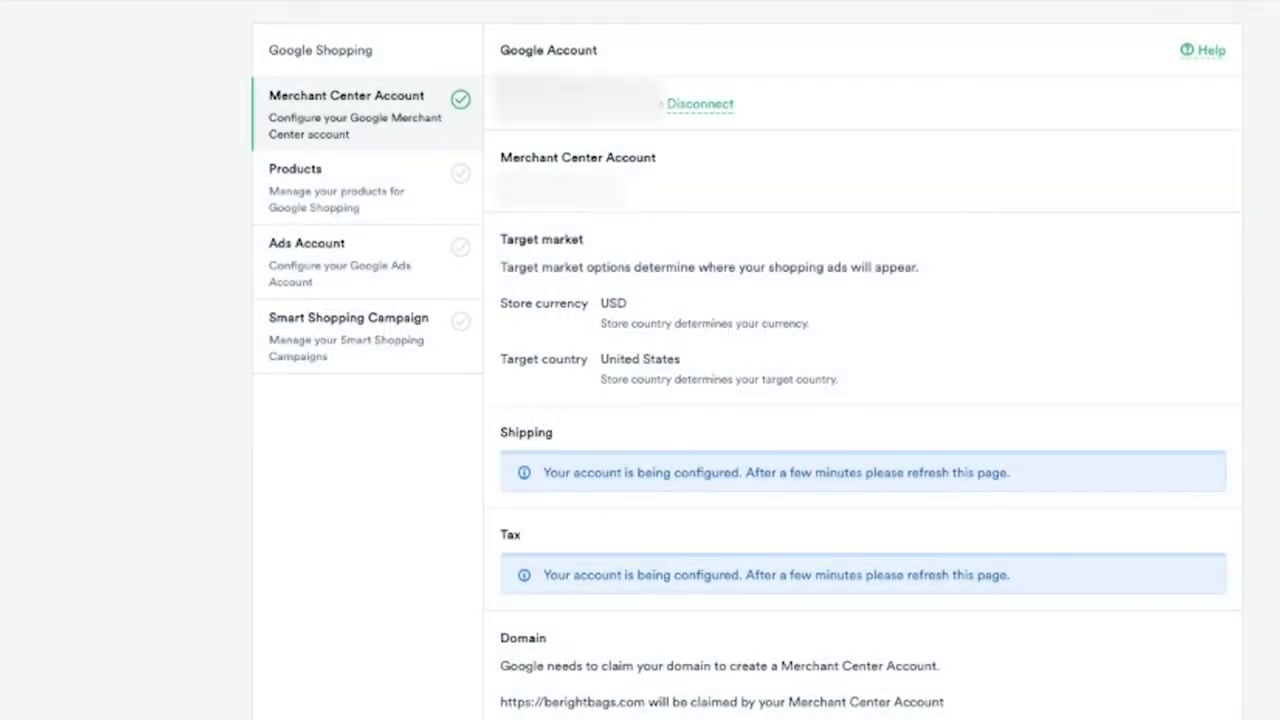
# Open the Google Shopping Products step listing 17 products to edit or sync
pyautogui.click(291, 189)
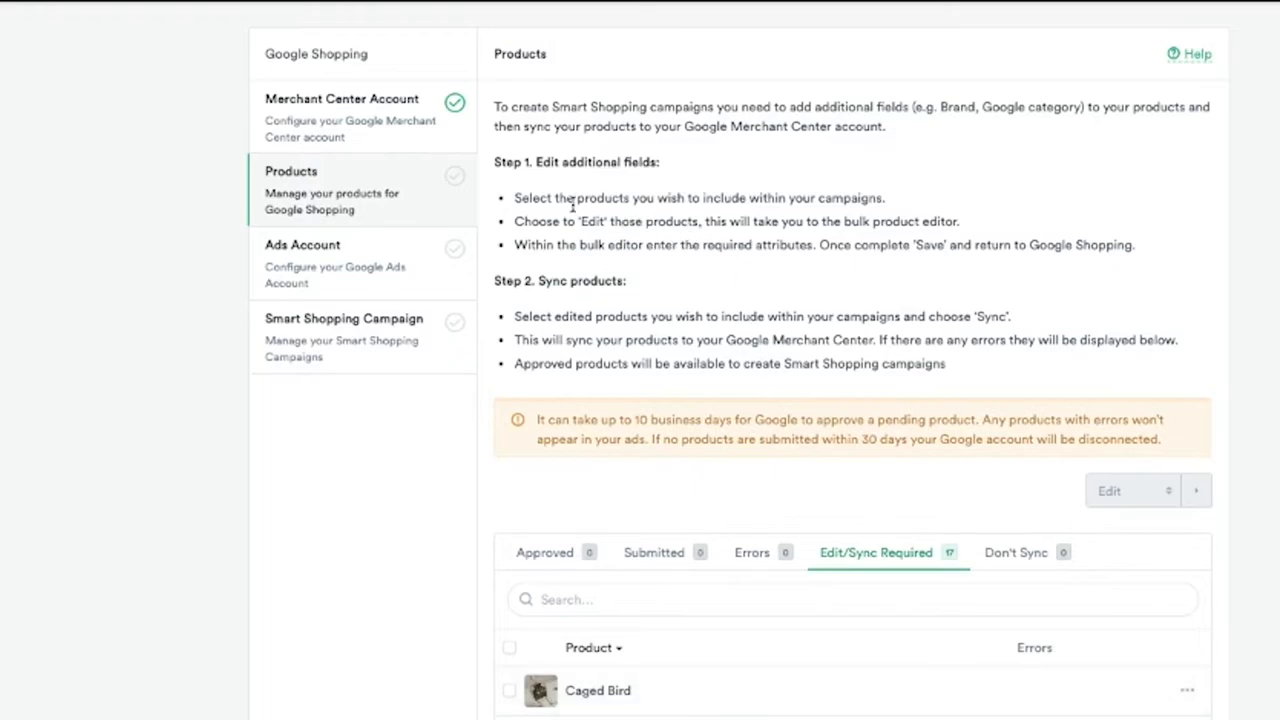
pyautogui.moveTo(503, 232)
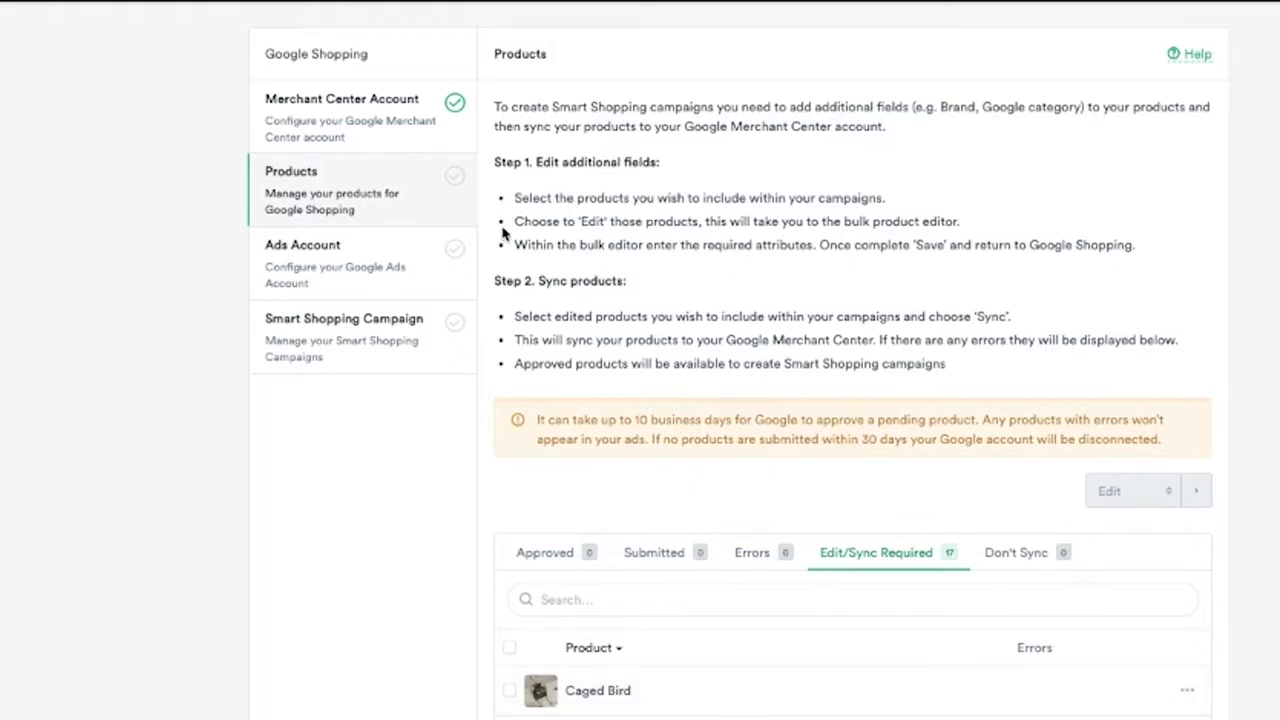
pyautogui.moveTo(547, 221)
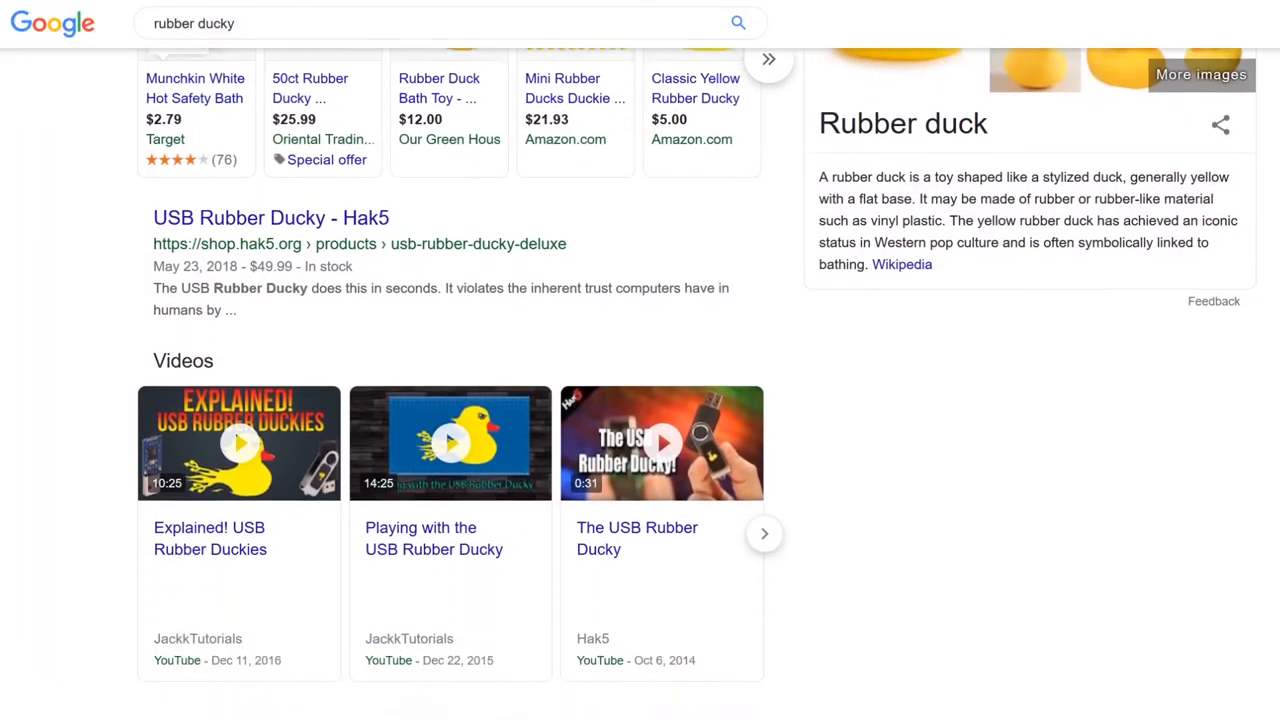
# Scroll the rubber ducky results to Popular products and select a listing
pyautogui.scroll(-3)
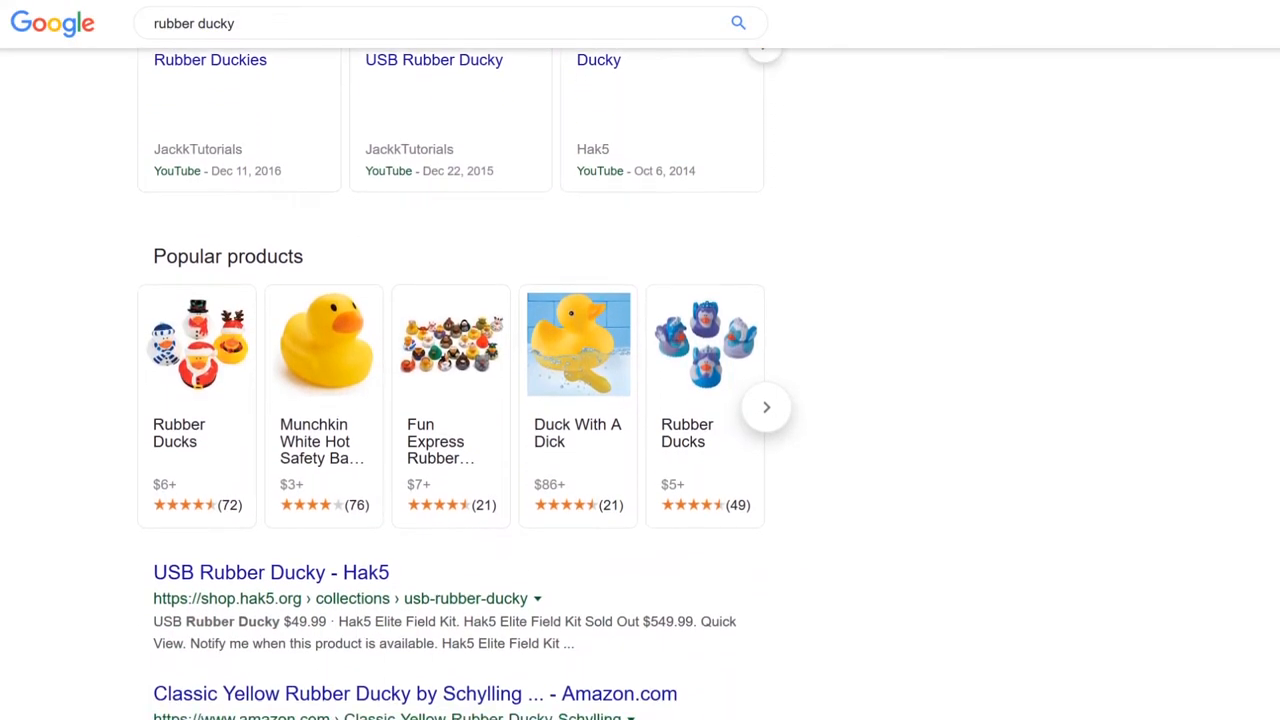
pyautogui.scroll(-3)
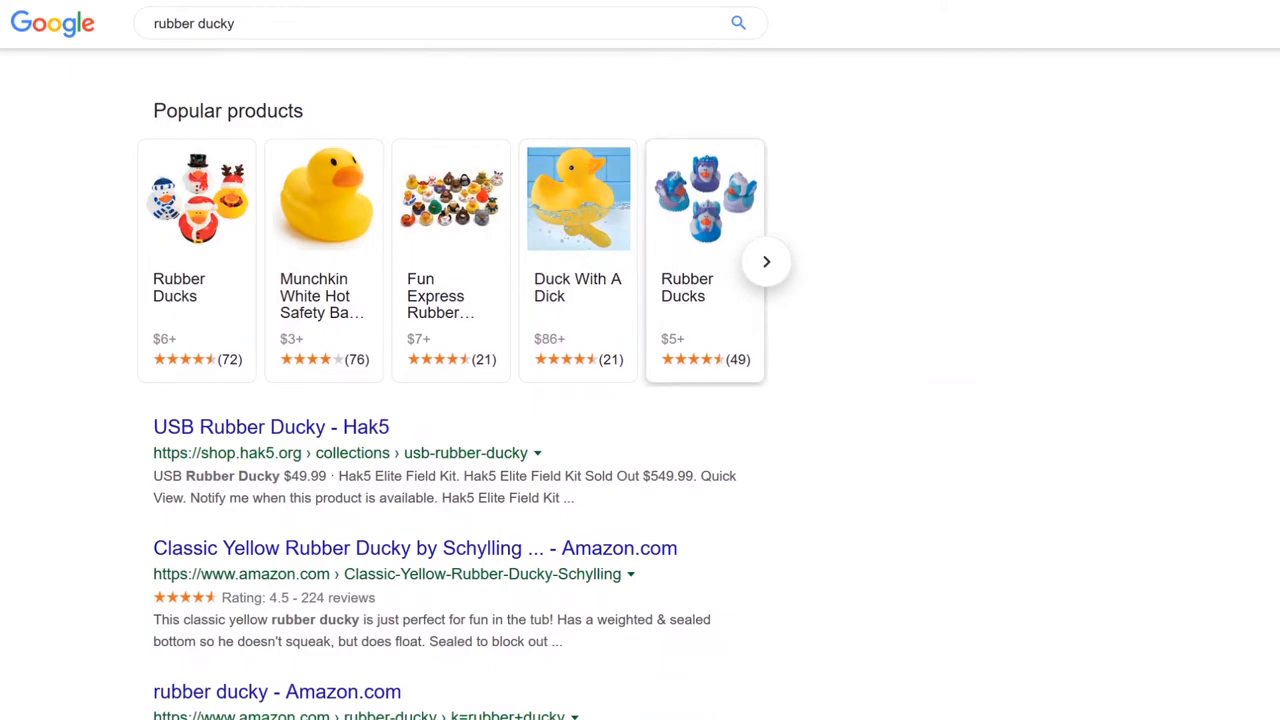
pyautogui.click(766, 261)
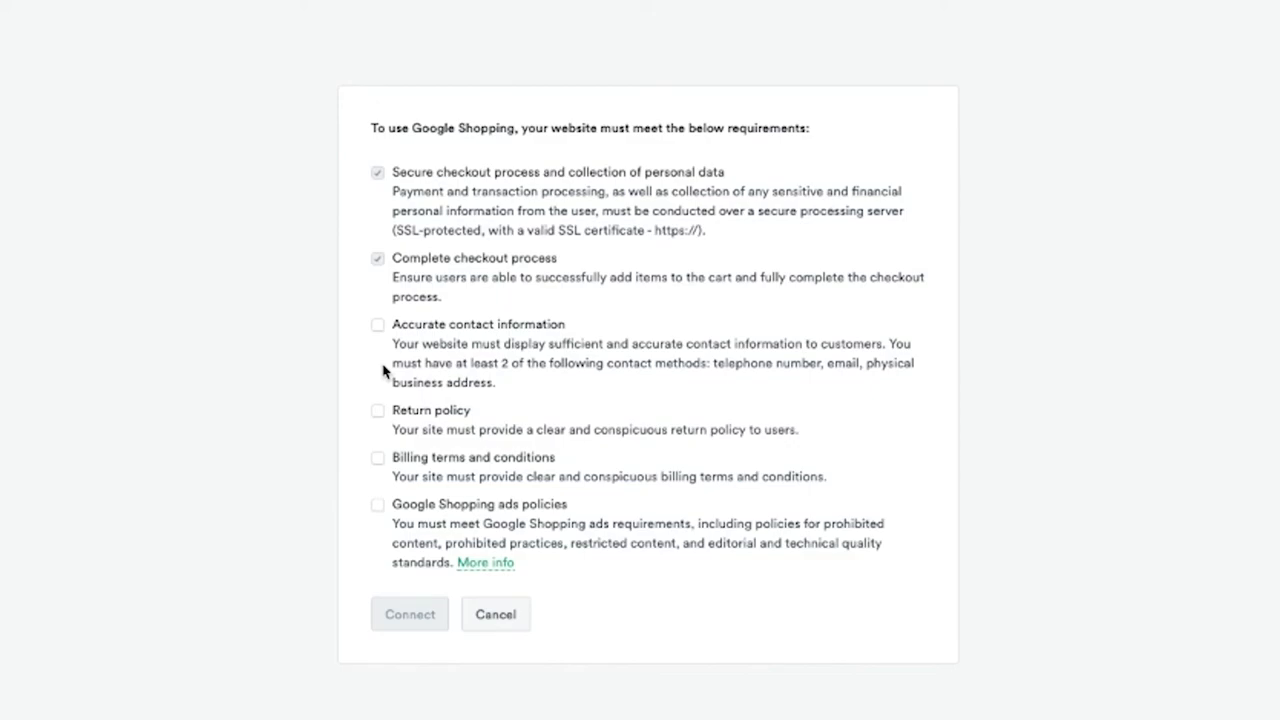
# Tick Accurate contact information, Return policy, and Billing terms and conditions checkboxes
pyautogui.click(378, 324)
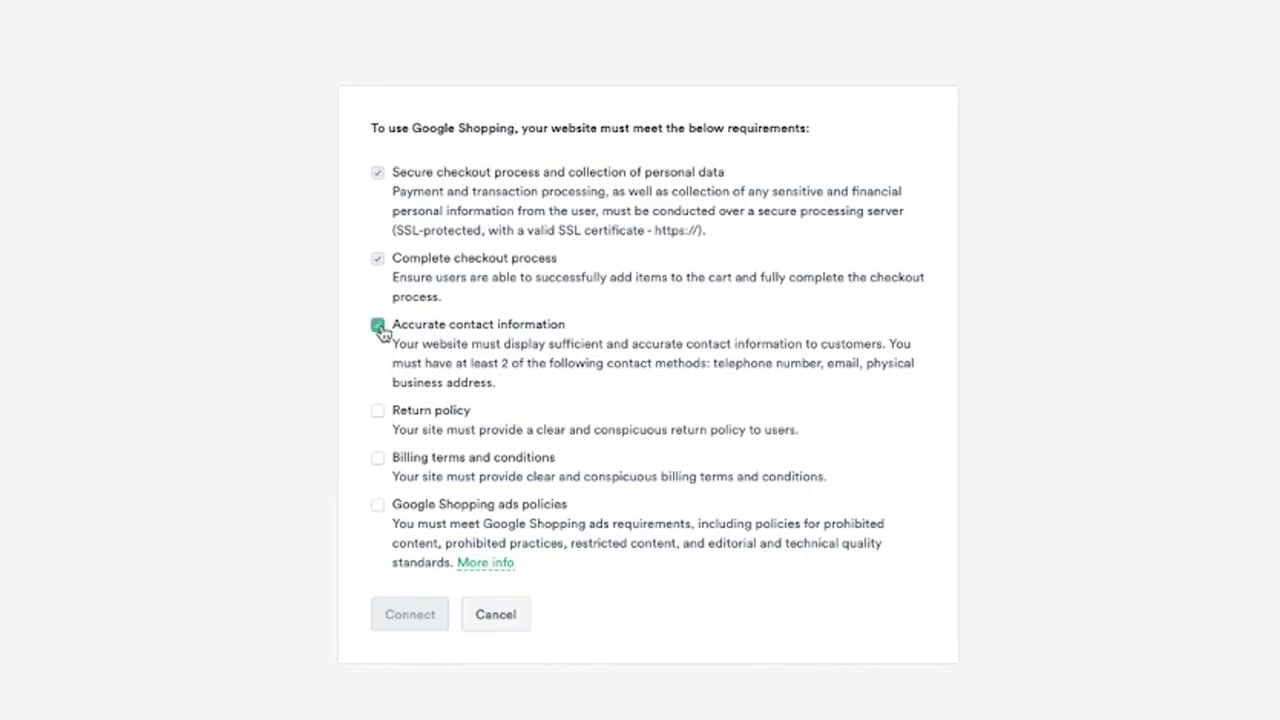
pyautogui.click(378, 324)
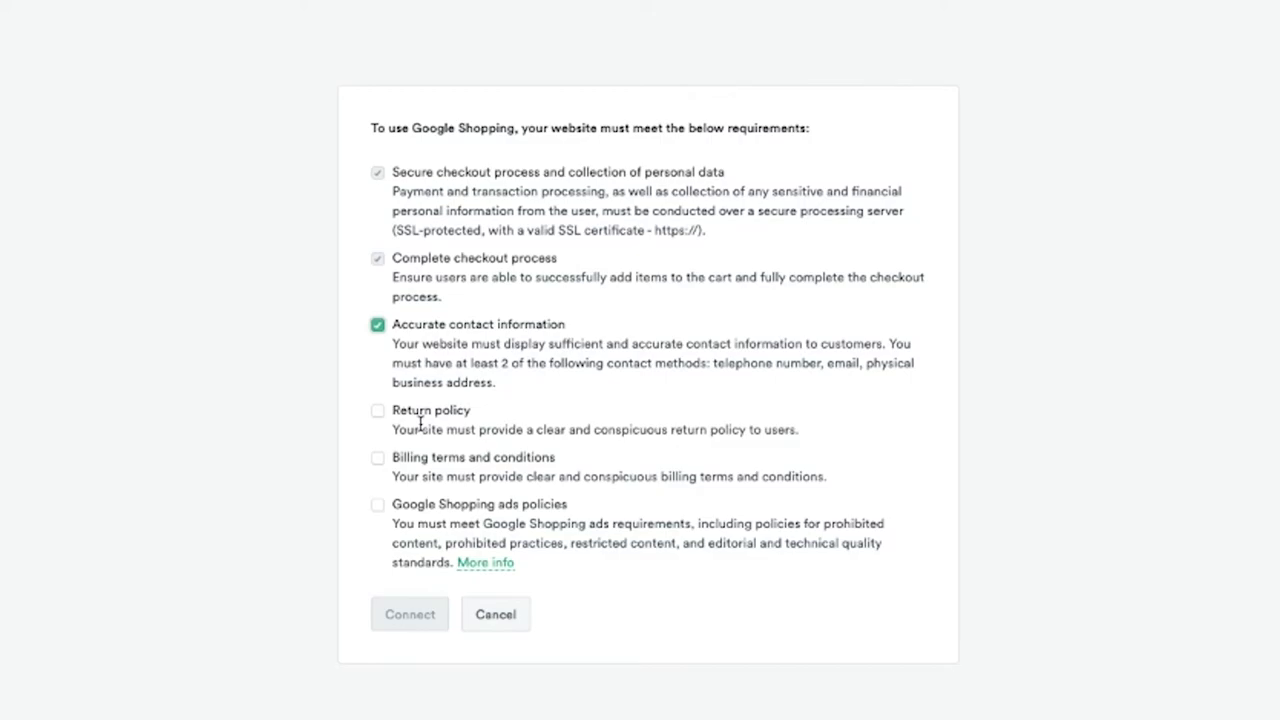
pyautogui.click(378, 410)
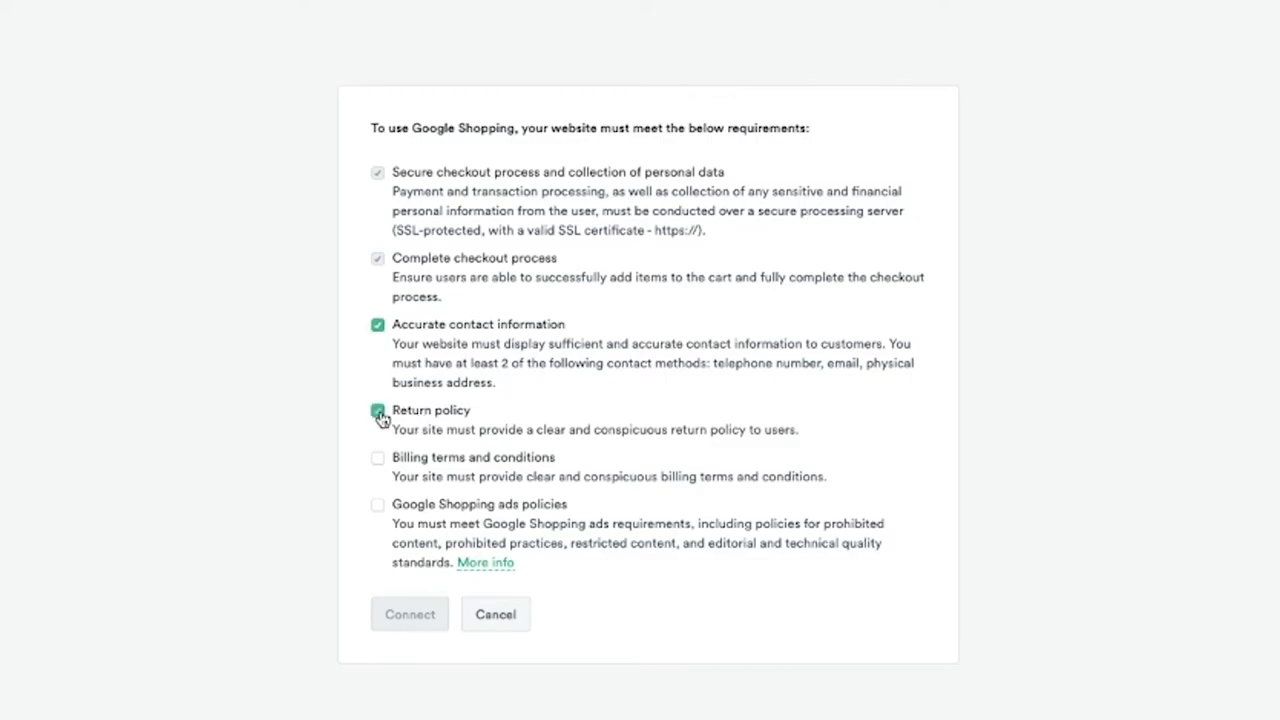
pyautogui.click(378, 410)
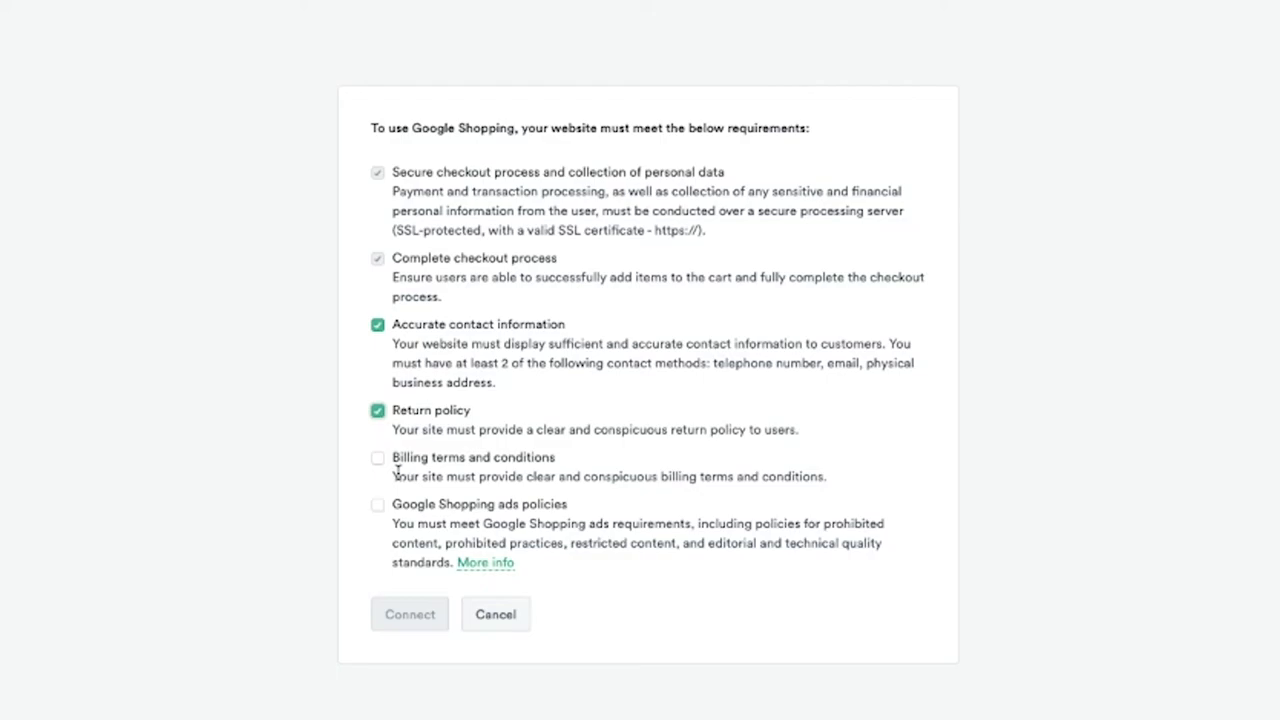
pyautogui.click(377, 458)
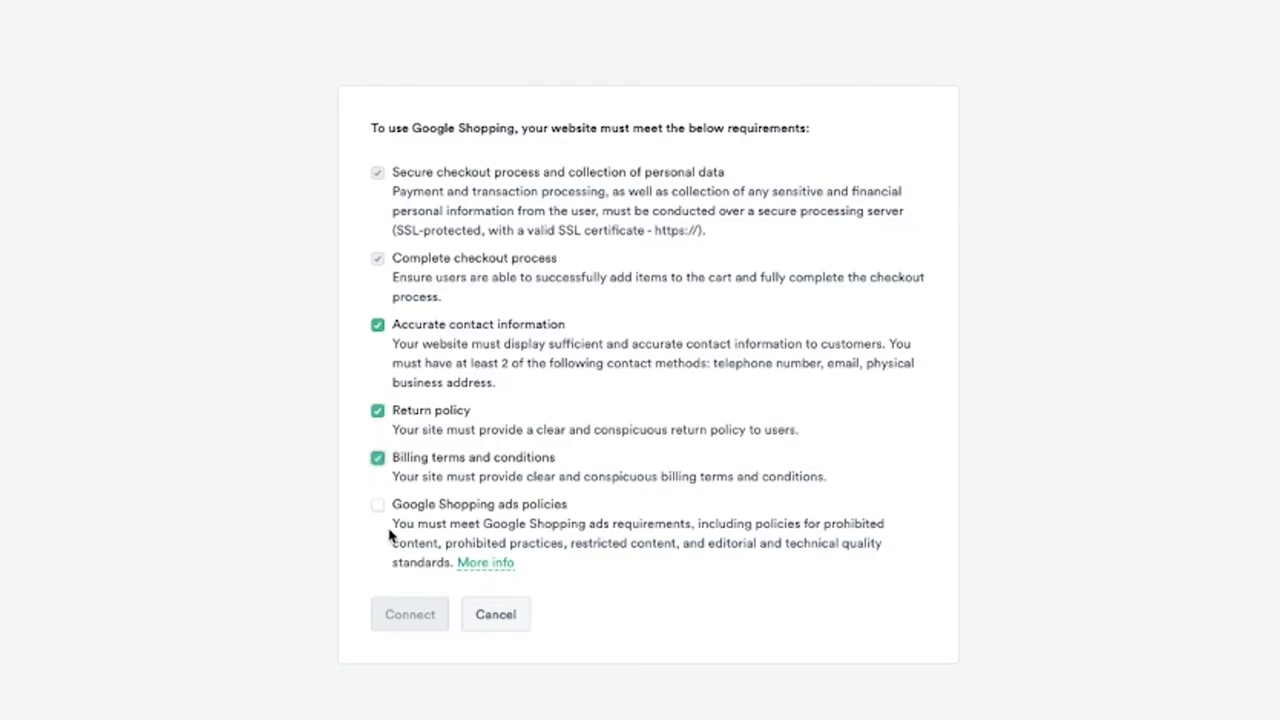